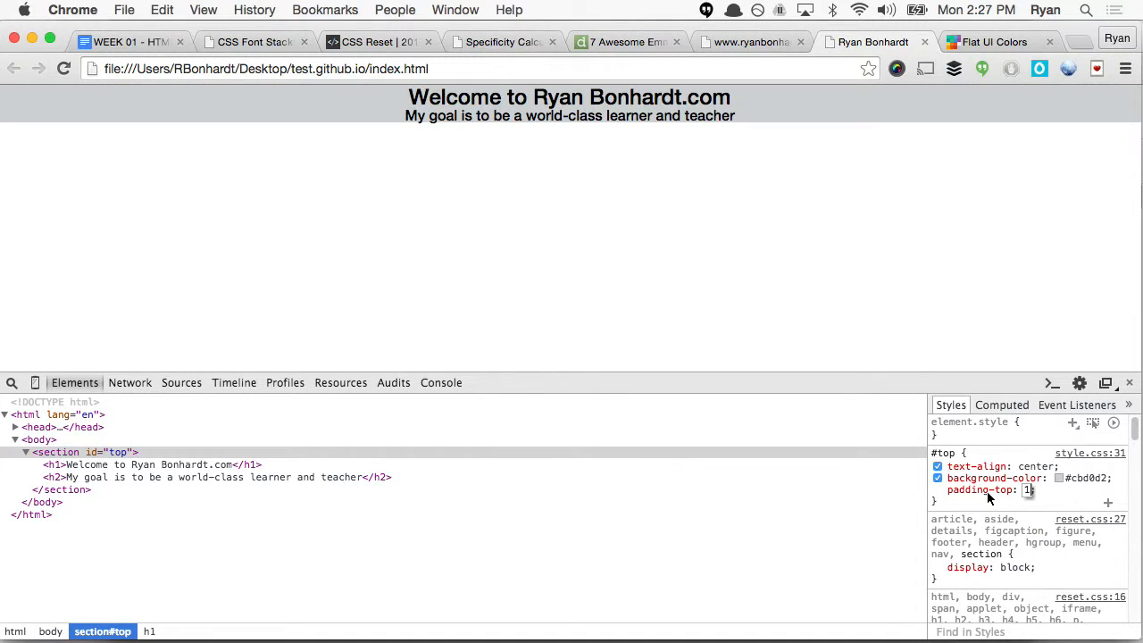
Step: Give #top padding-top of 150px, then view the live ryanbonhardt.com site for comparison
text(150px)
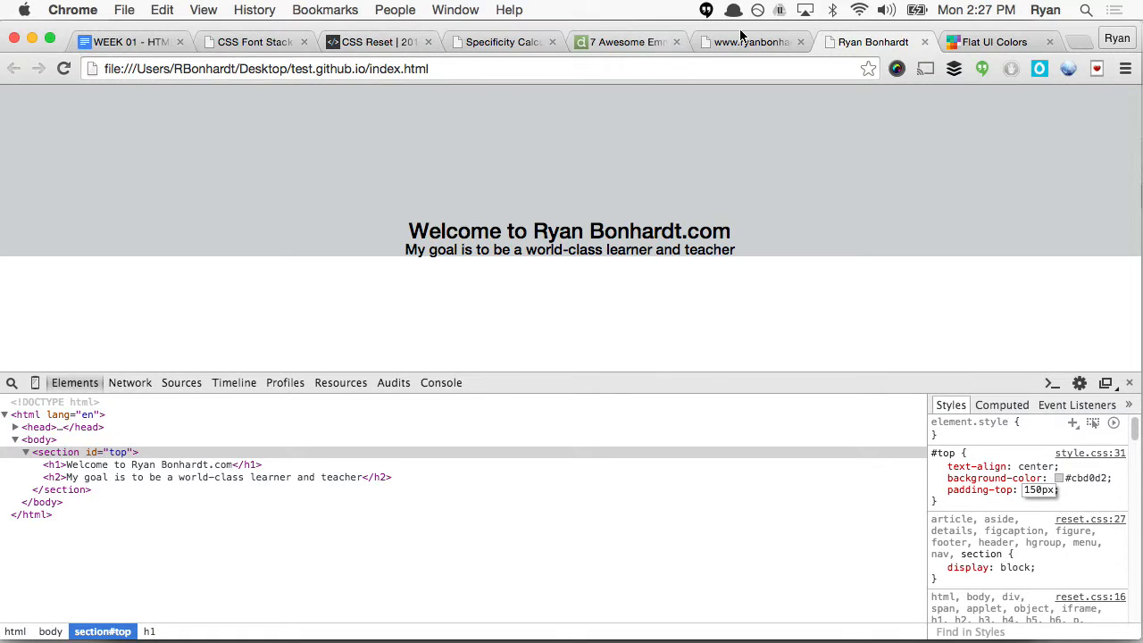
click(750, 41)
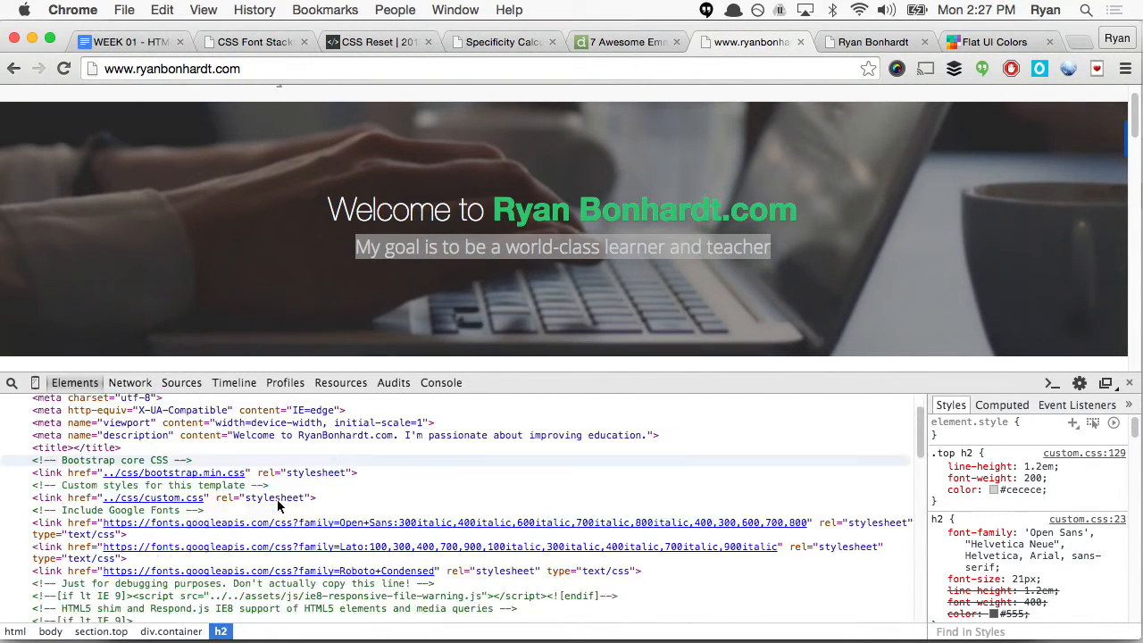